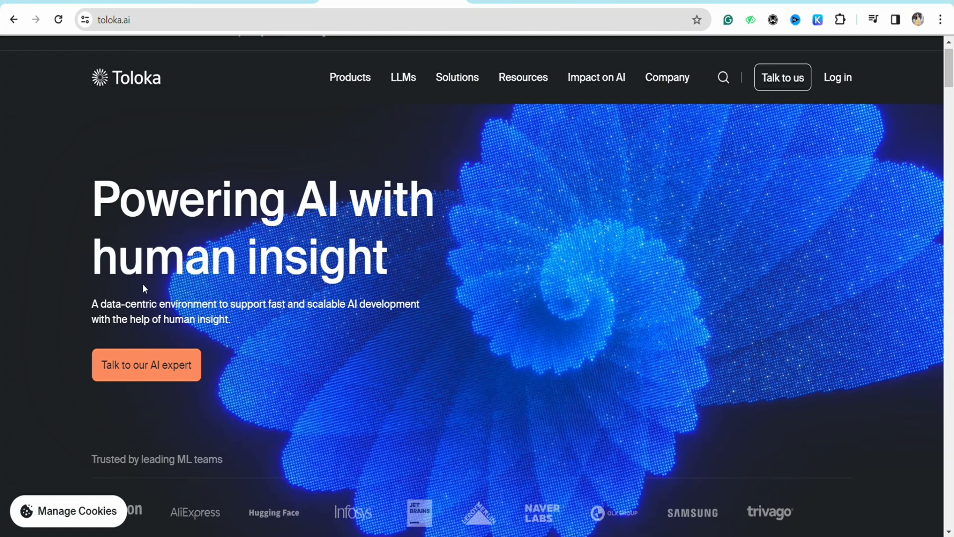
mouse_move(139, 420)
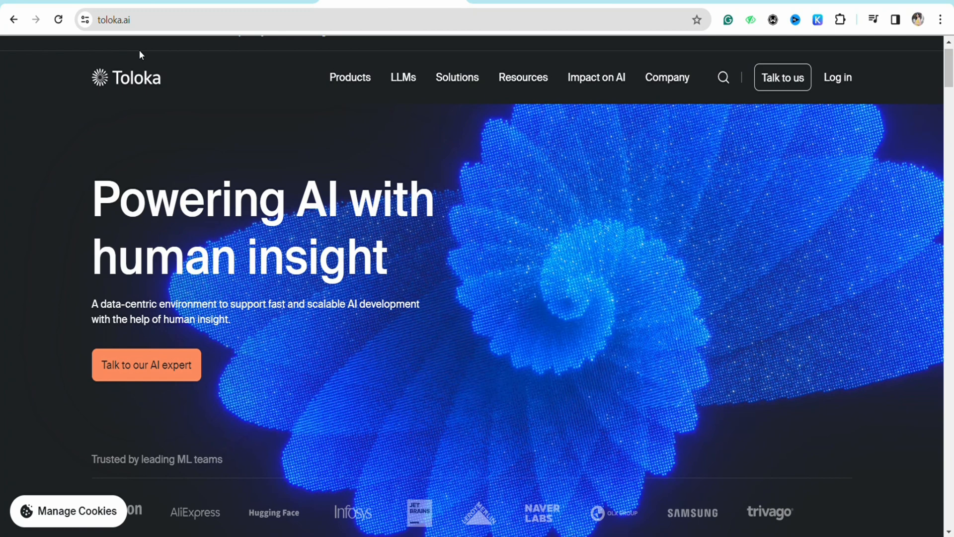
mouse_move(144, 288)
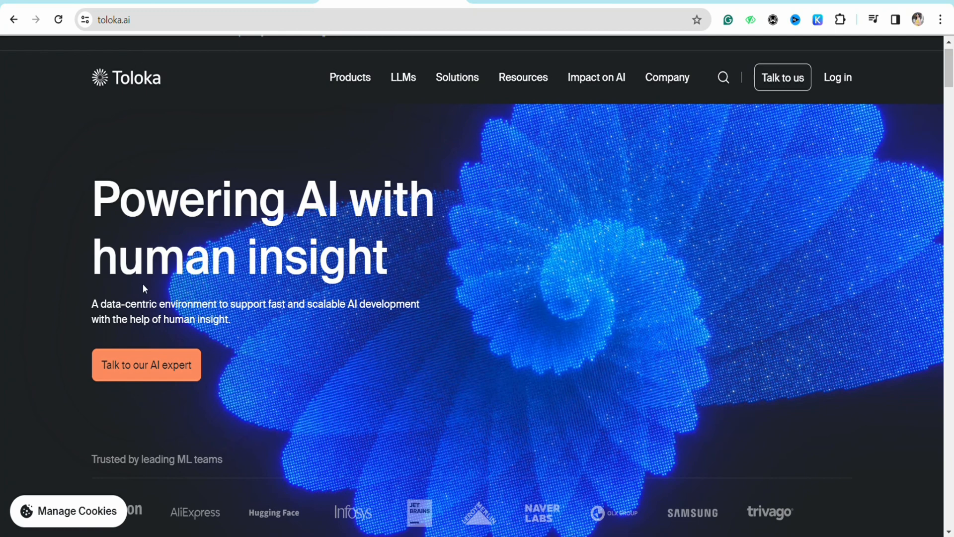
mouse_move(140, 419)
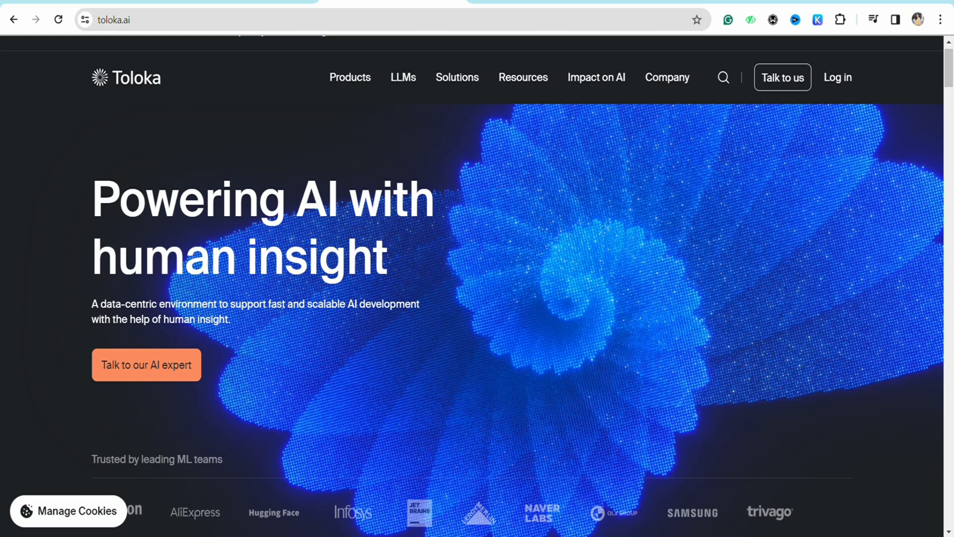
mouse_move(820, 142)
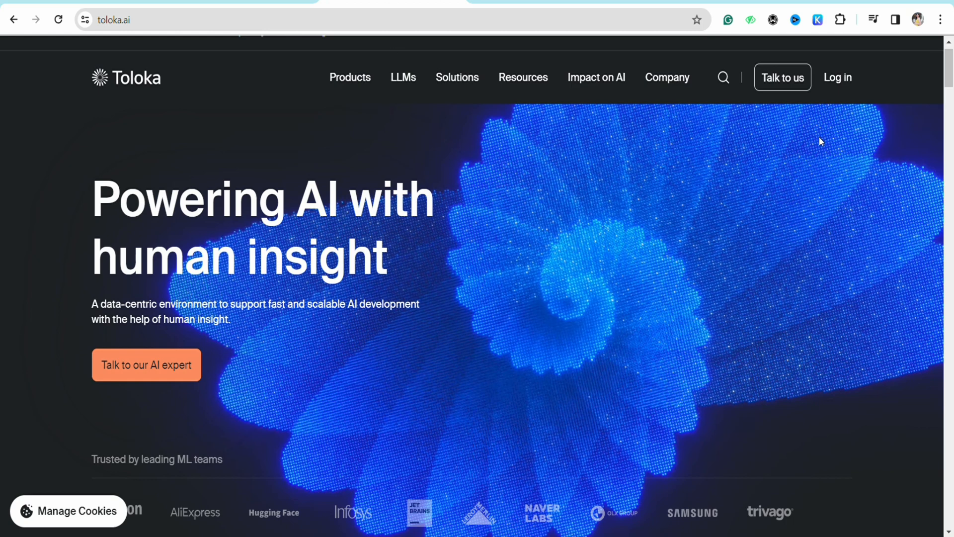
mouse_move(791, 96)
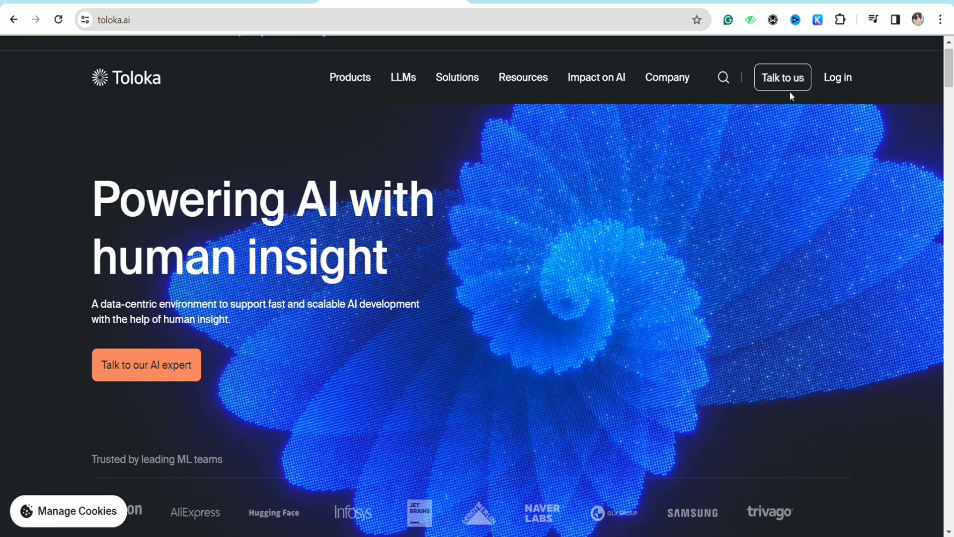
mouse_move(837, 73)
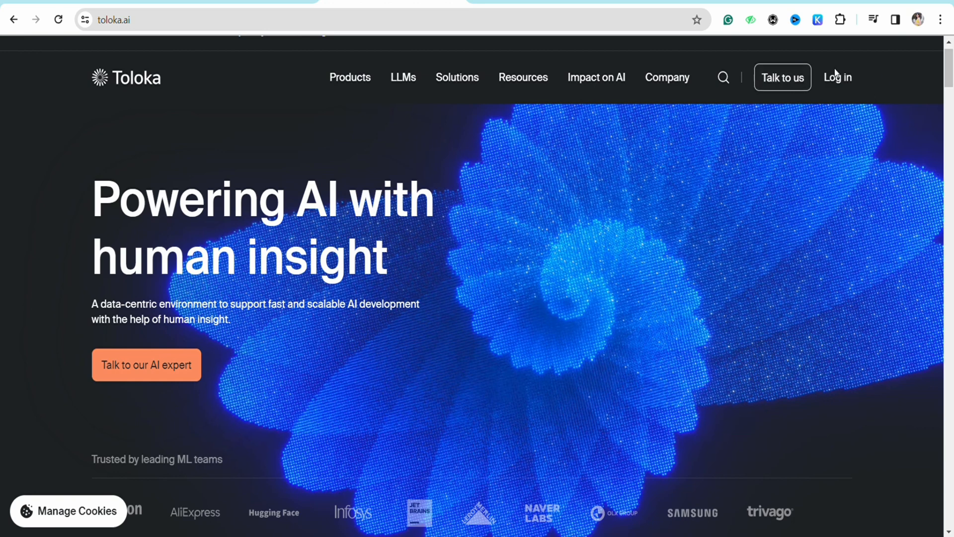
mouse_move(837, 78)
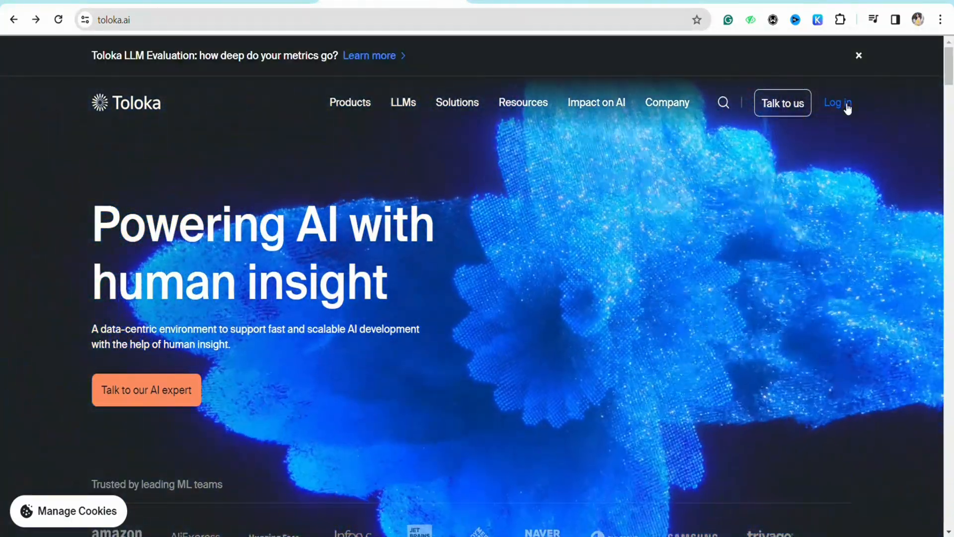
Step: Reach Toloka's 'Choose your role' page offering Toloker earning or data requesting
left_click(837, 102)
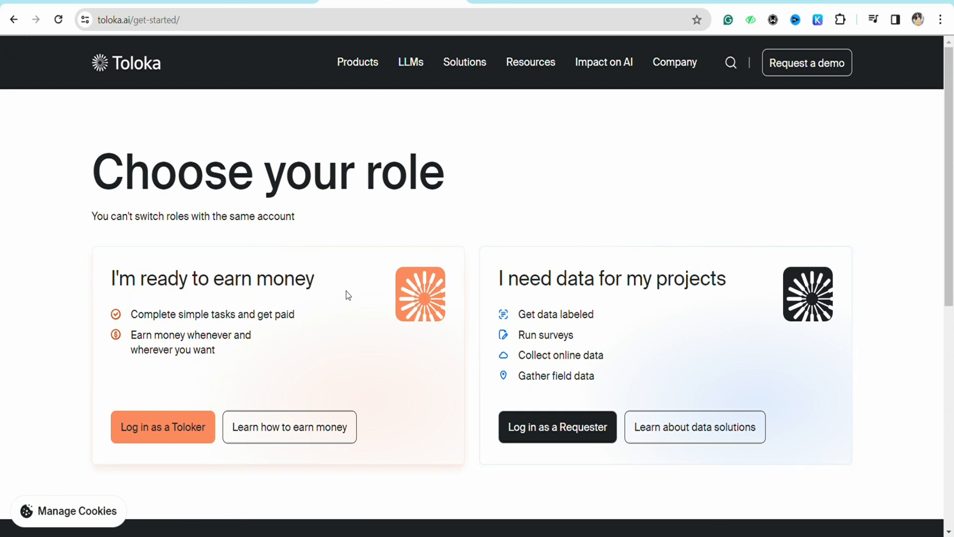
mouse_move(87, 280)
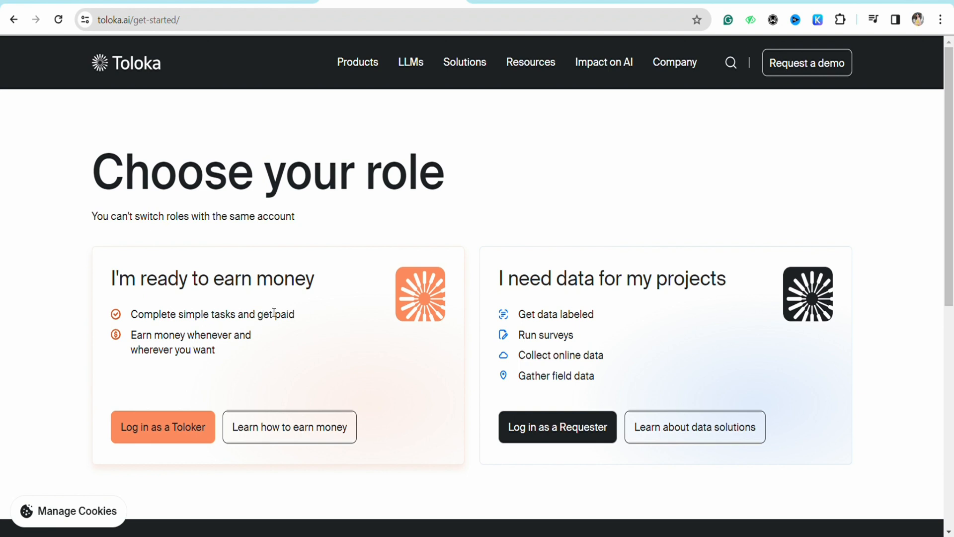
mouse_move(240, 359)
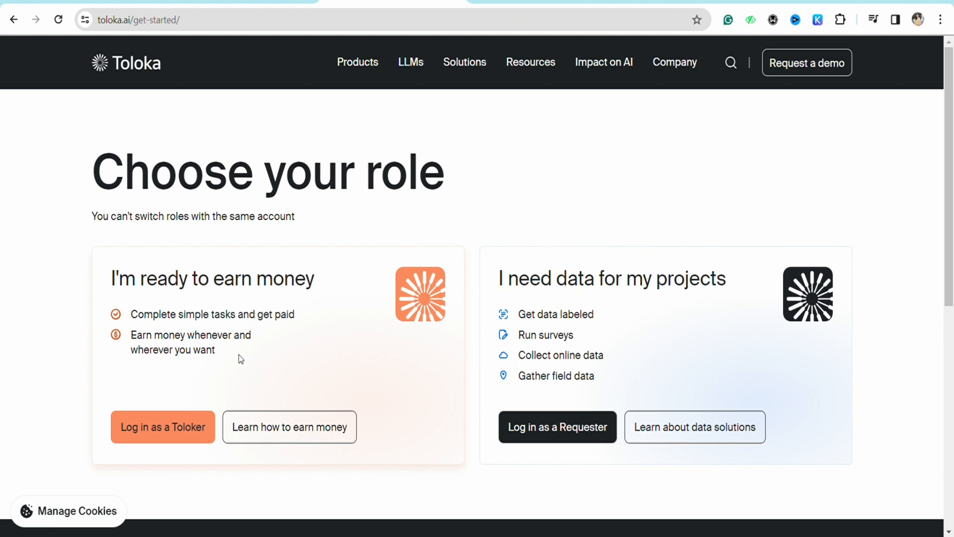
mouse_move(95, 437)
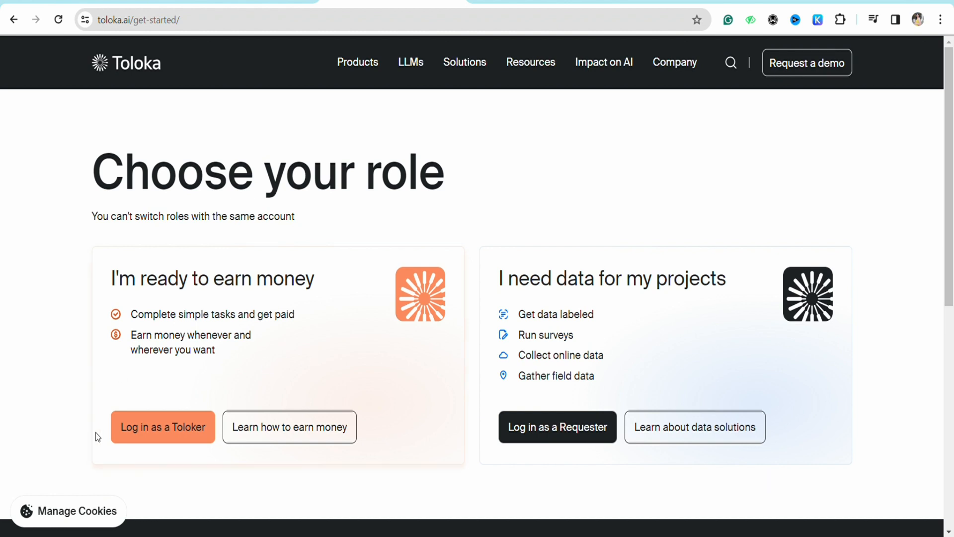
mouse_move(162, 426)
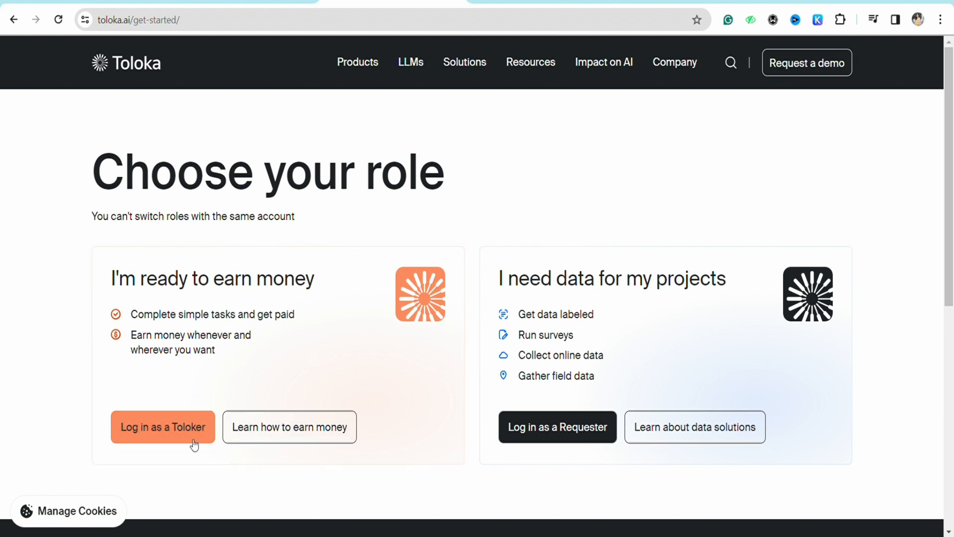
mouse_move(286, 470)
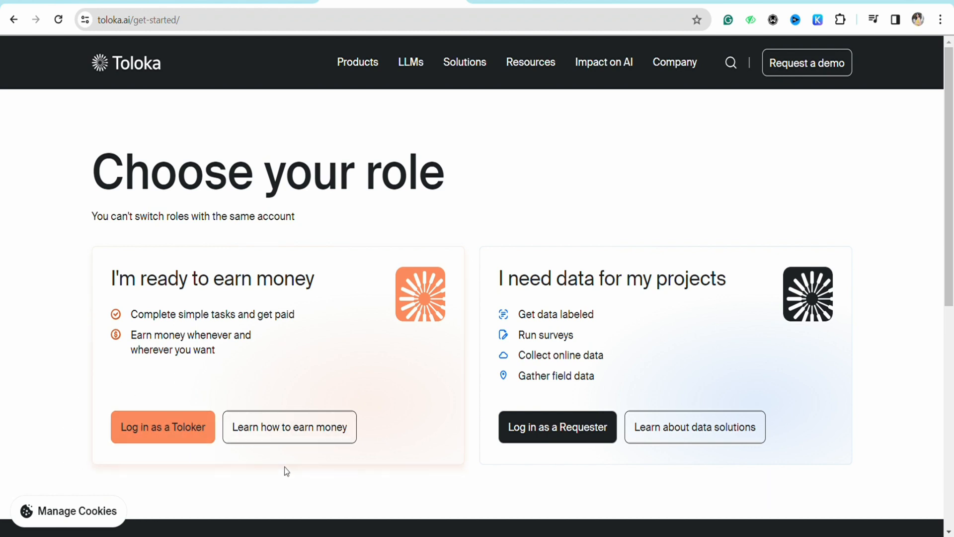
mouse_move(476, 364)
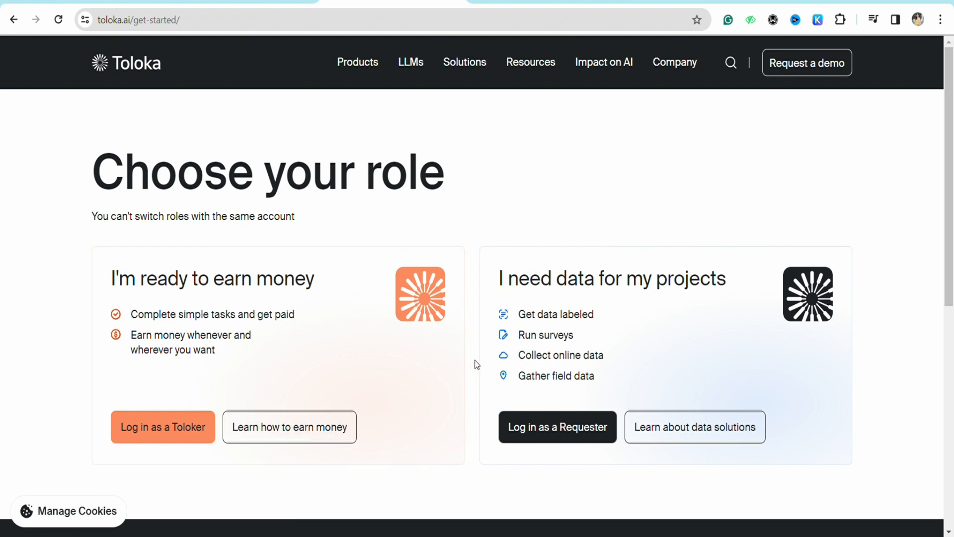
mouse_move(730, 285)
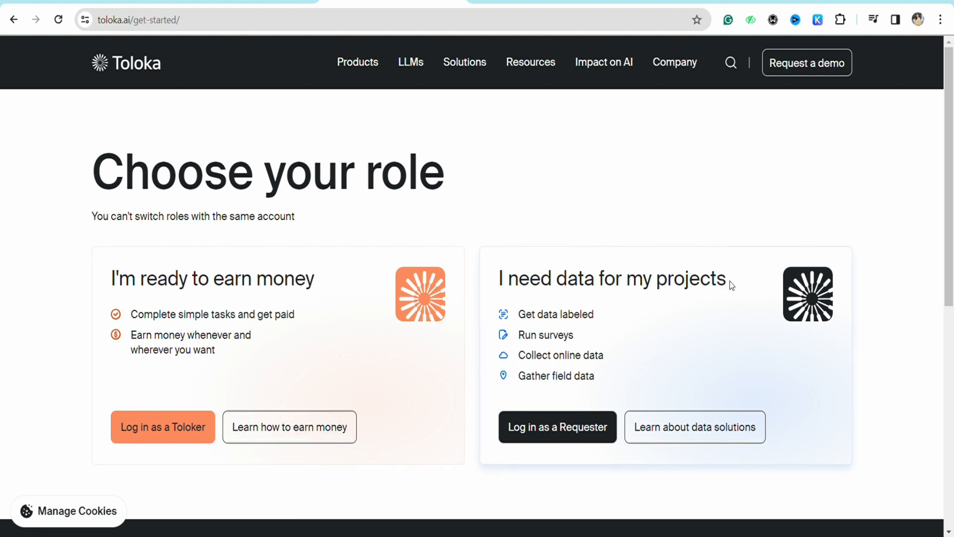
mouse_move(639, 319)
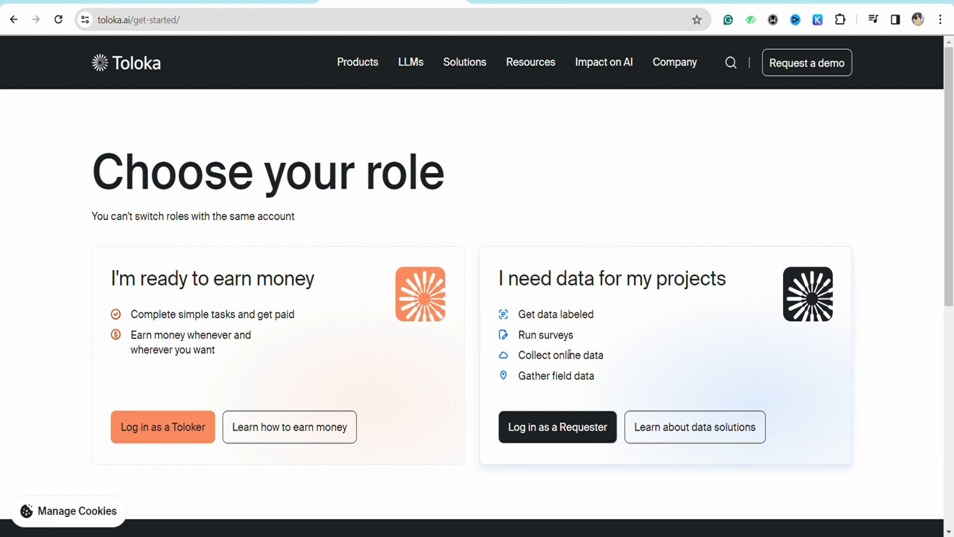
mouse_move(605, 356)
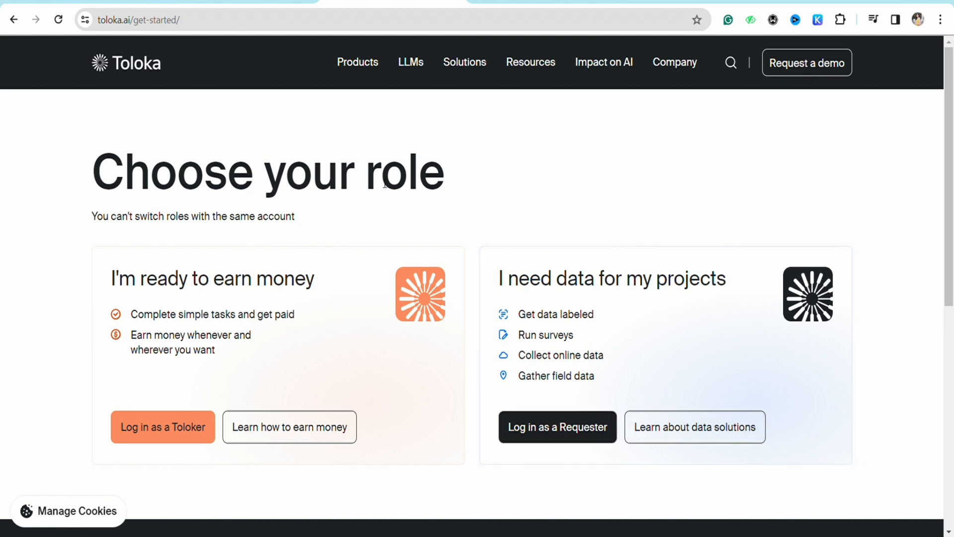
mouse_move(157, 464)
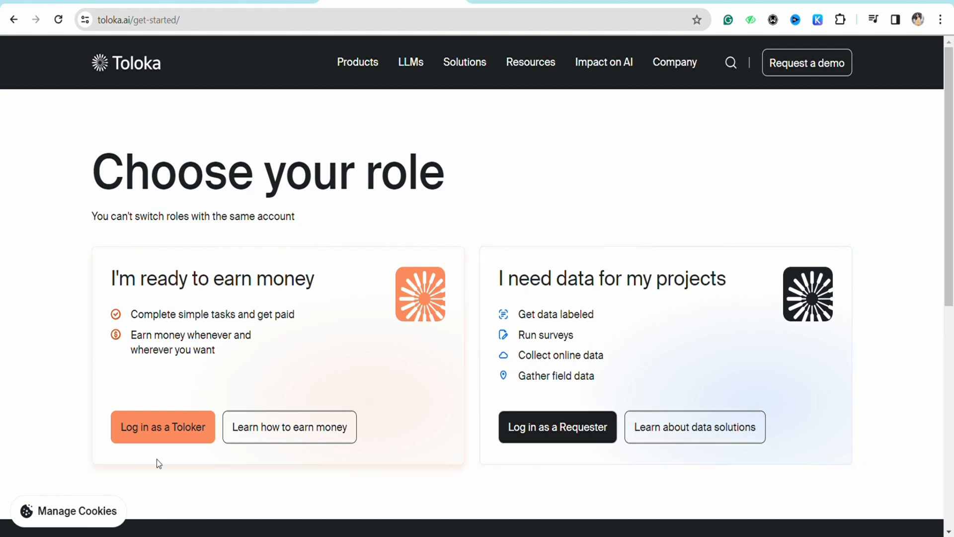
mouse_move(189, 440)
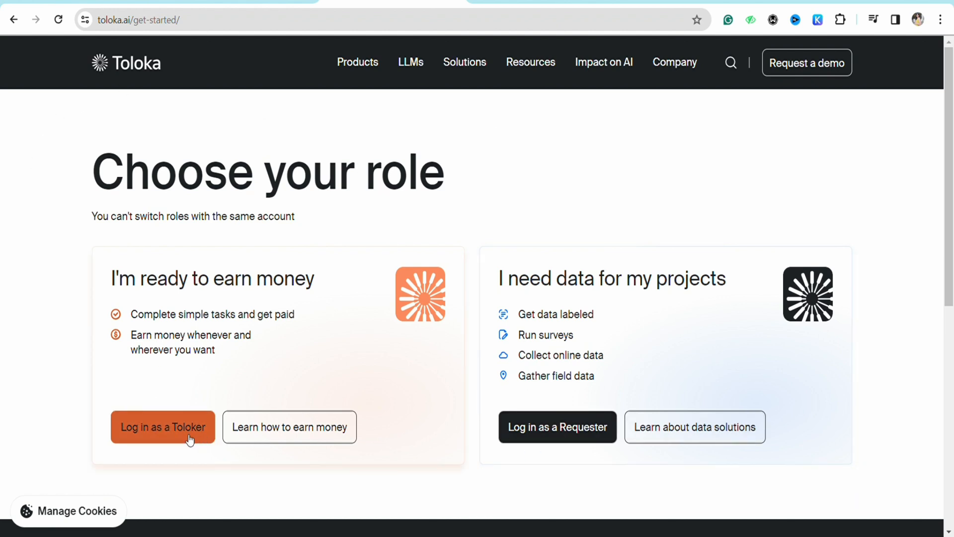
Step: Log in as a Toloker, allow all cookies, and continue with the Google account
left_click(162, 426)
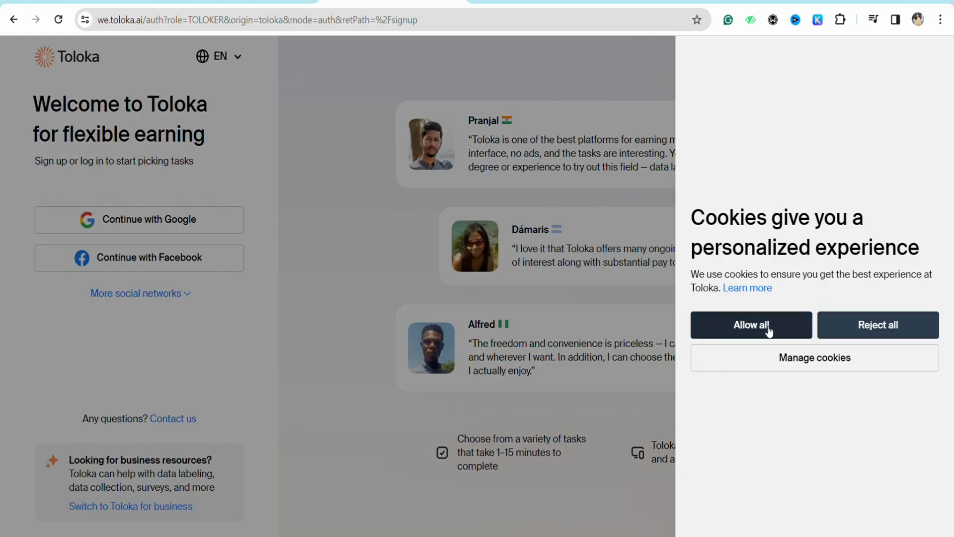
left_click(751, 324)
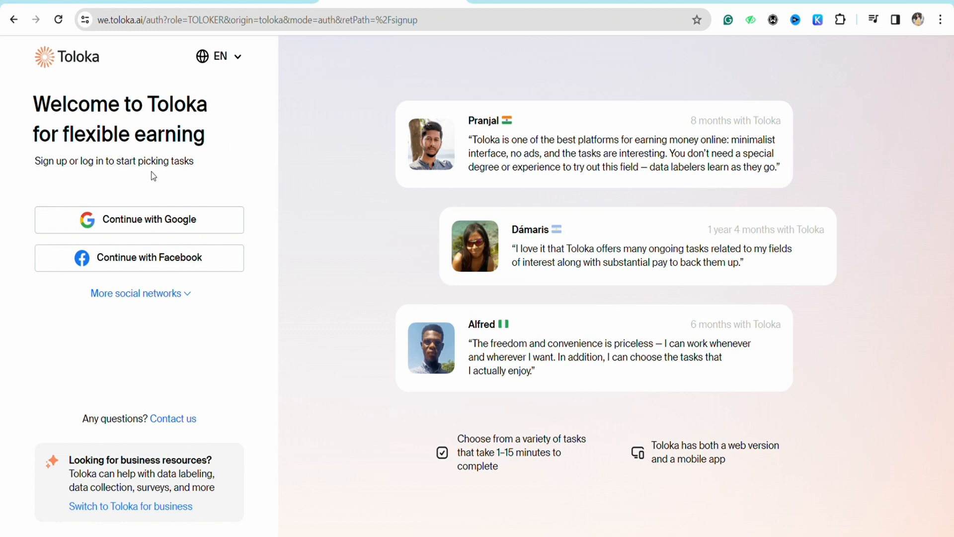
mouse_move(108, 227)
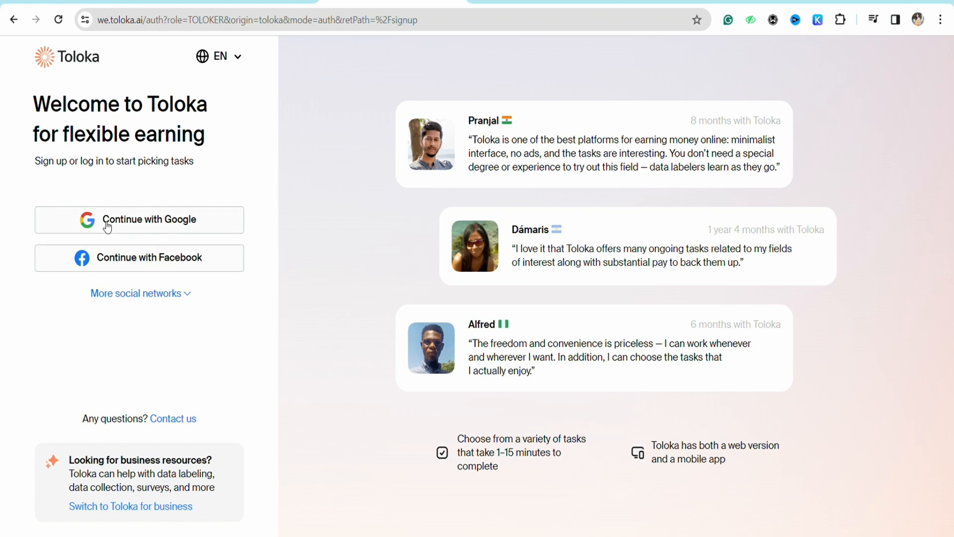
mouse_move(194, 248)
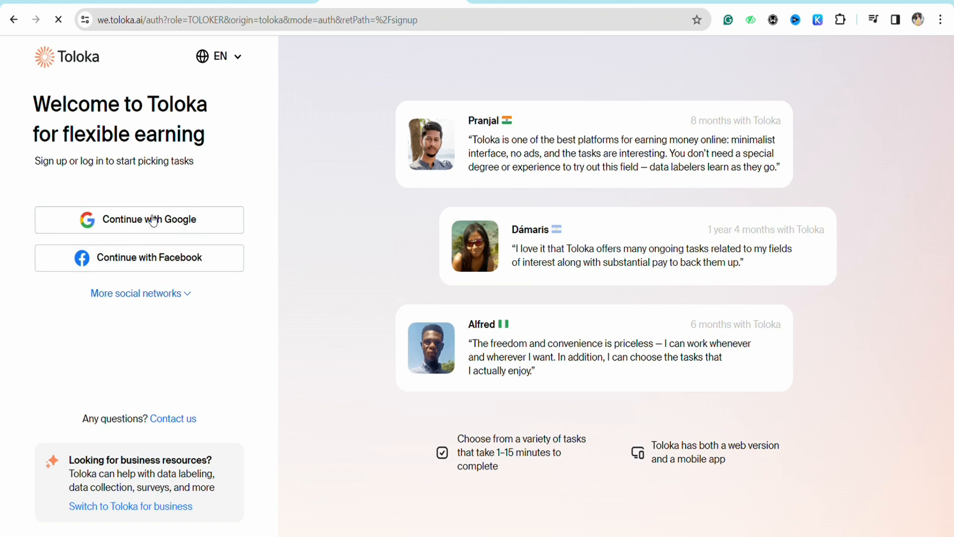
left_click(139, 219)
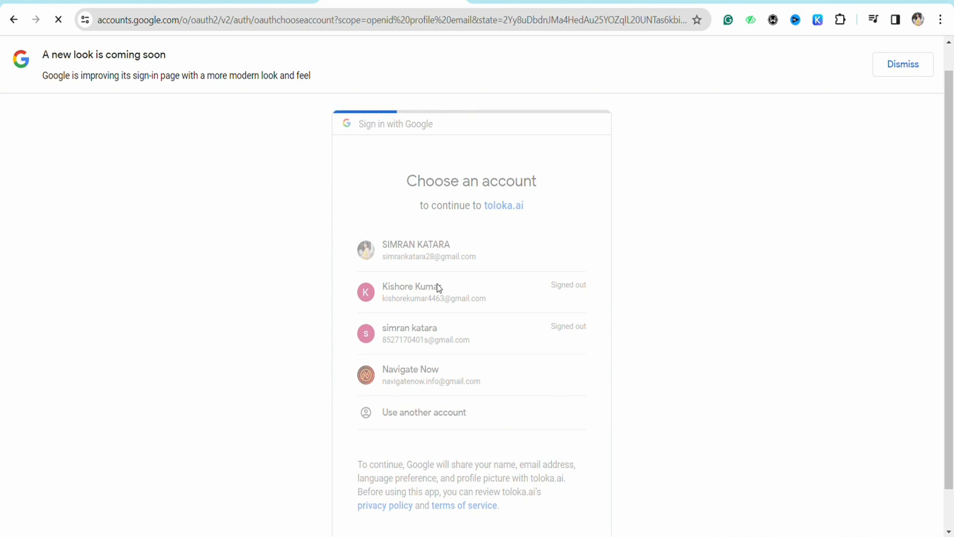
left_click(415, 250)
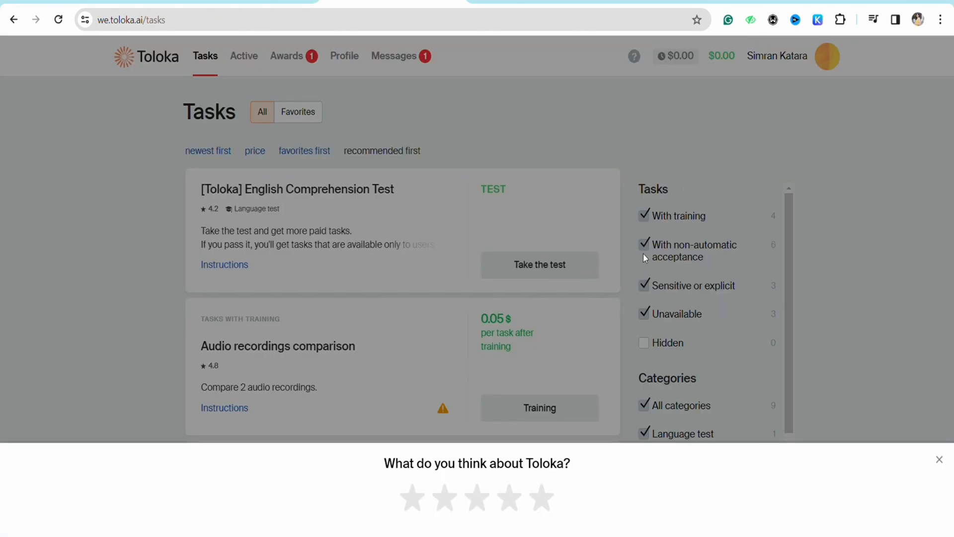
Step: Dismiss the 'What do you think about Toloka?' banner and browse the task list
left_click(445, 498)
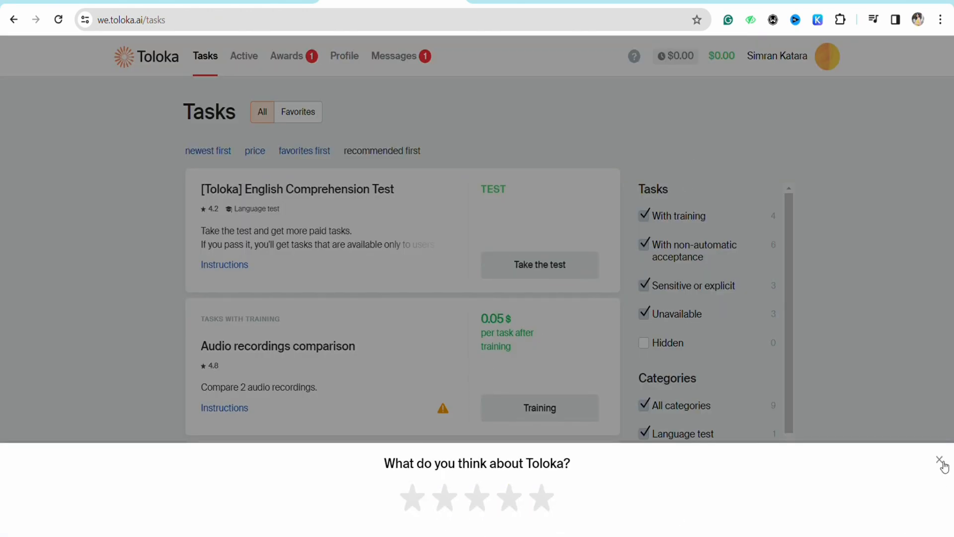
left_click(939, 460)
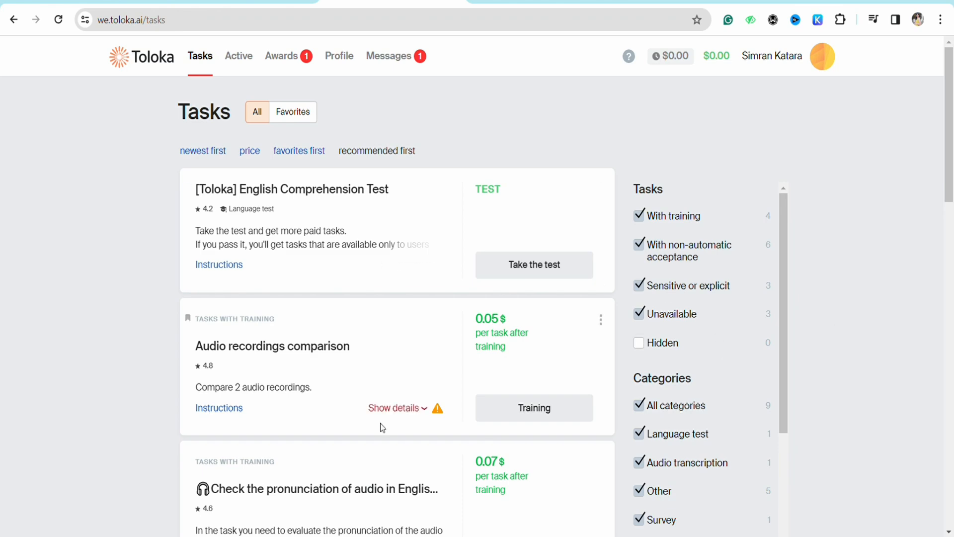
scroll("down", 3)
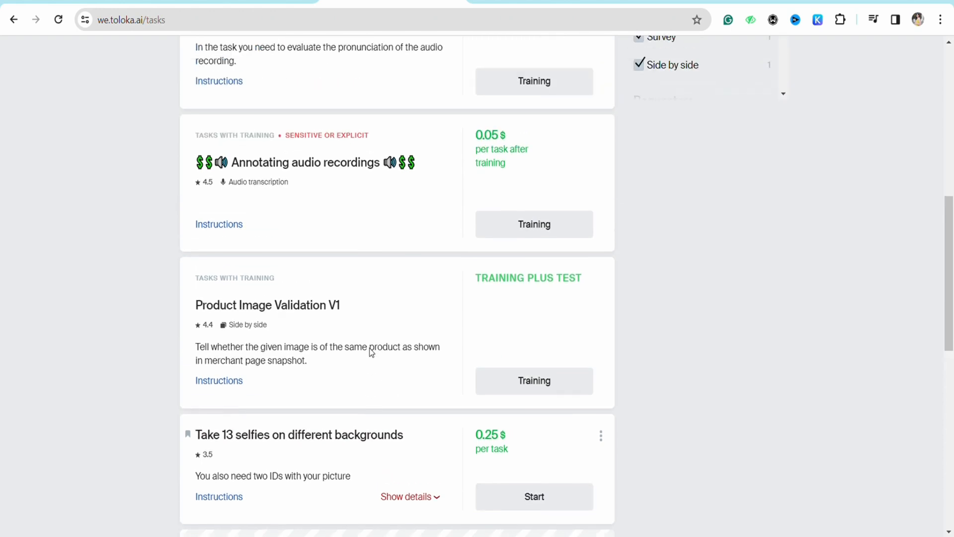
scroll("up", 3)
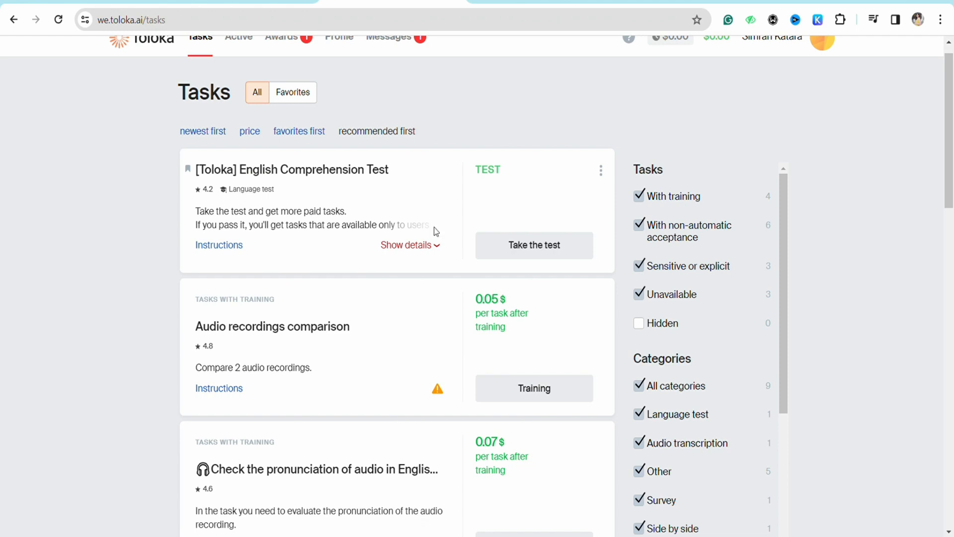
mouse_move(555, 235)
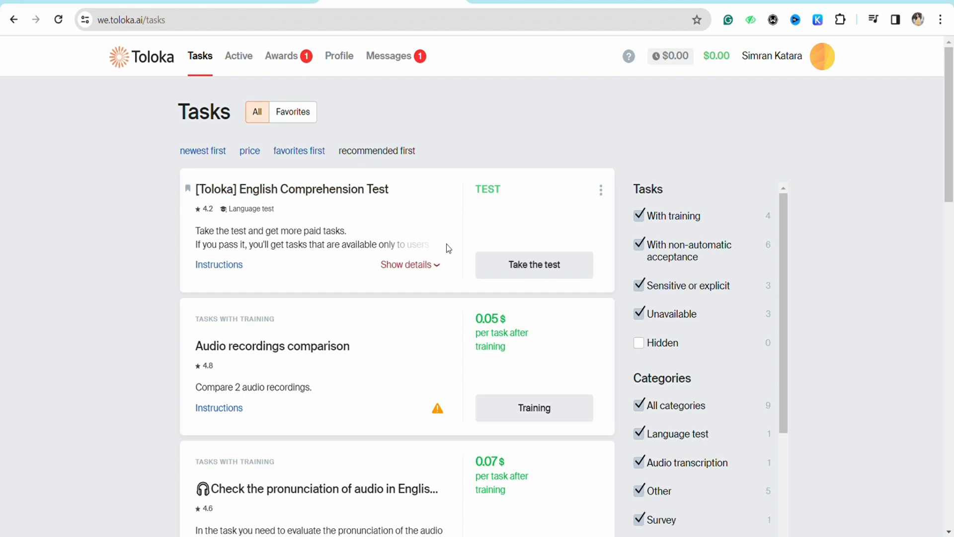
mouse_move(442, 222)
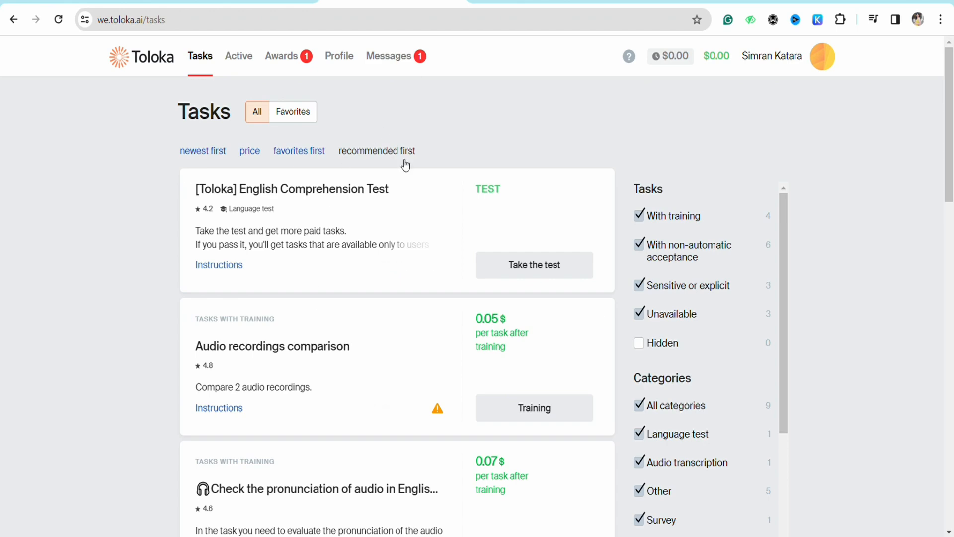
scroll("down", 3)
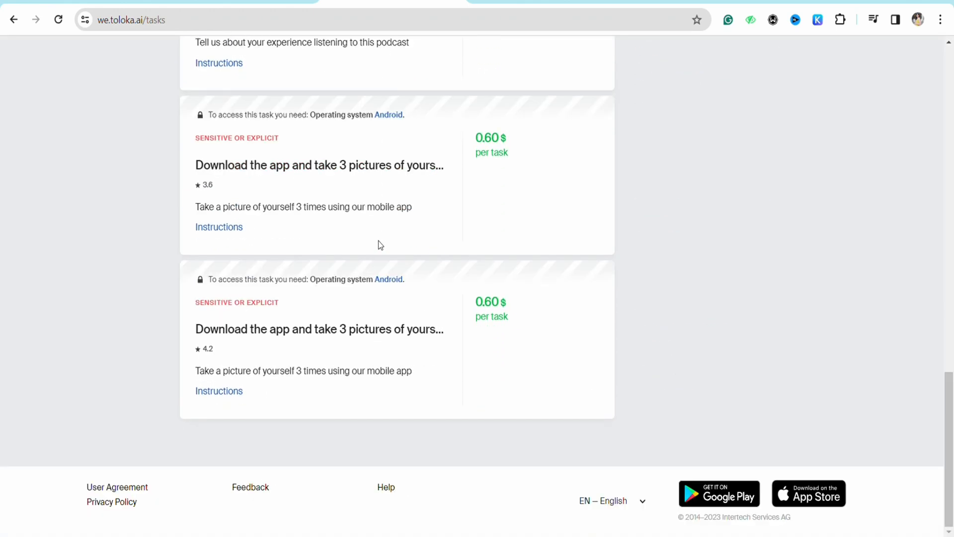
scroll("up", 3)
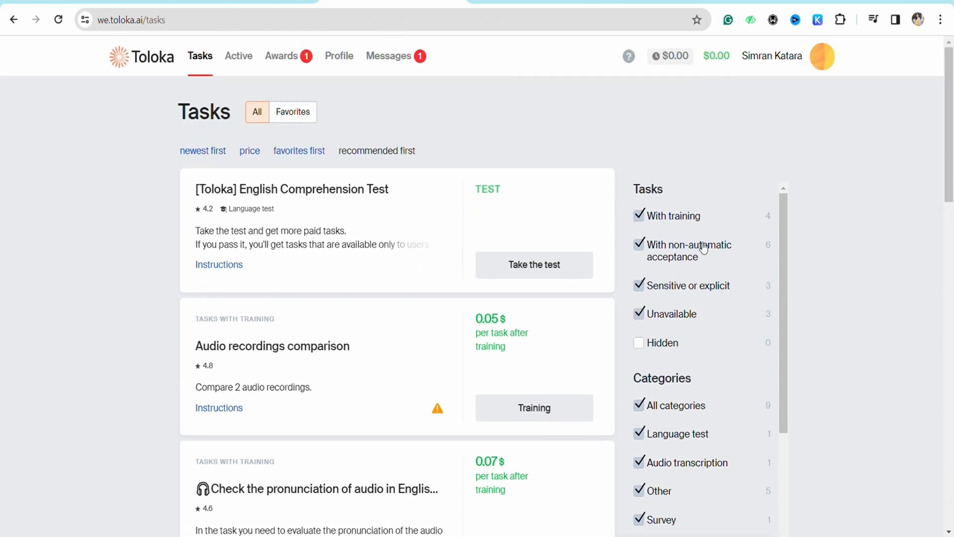
mouse_move(722, 295)
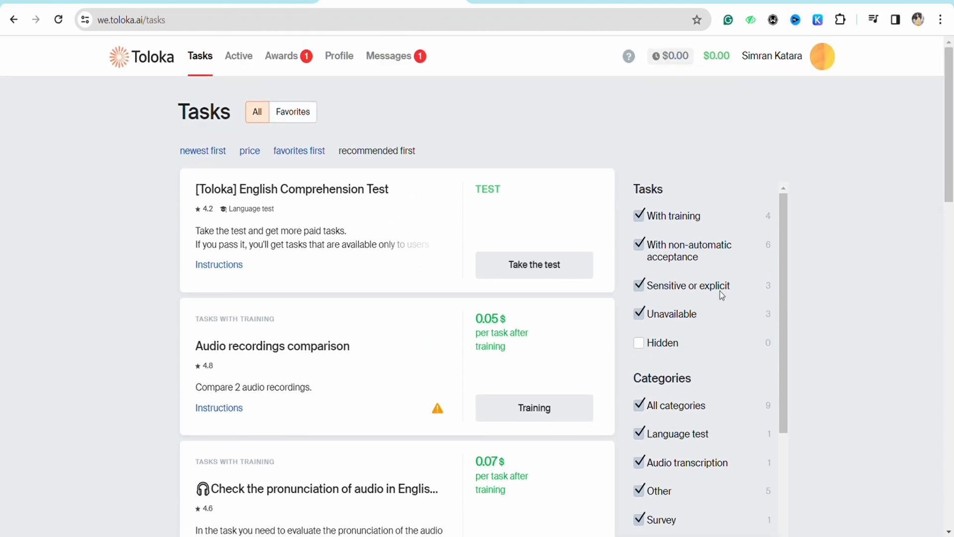
scroll("down", 3)
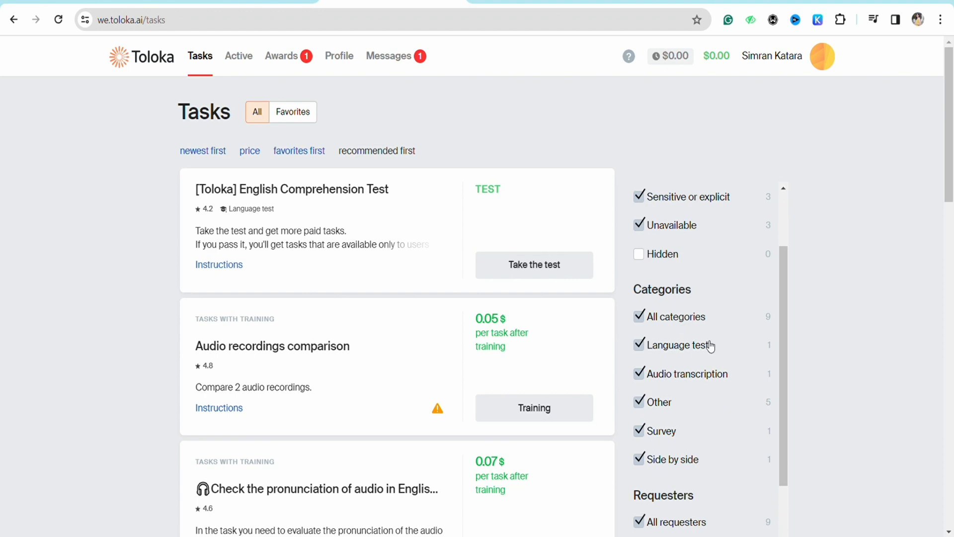
scroll("down", 3)
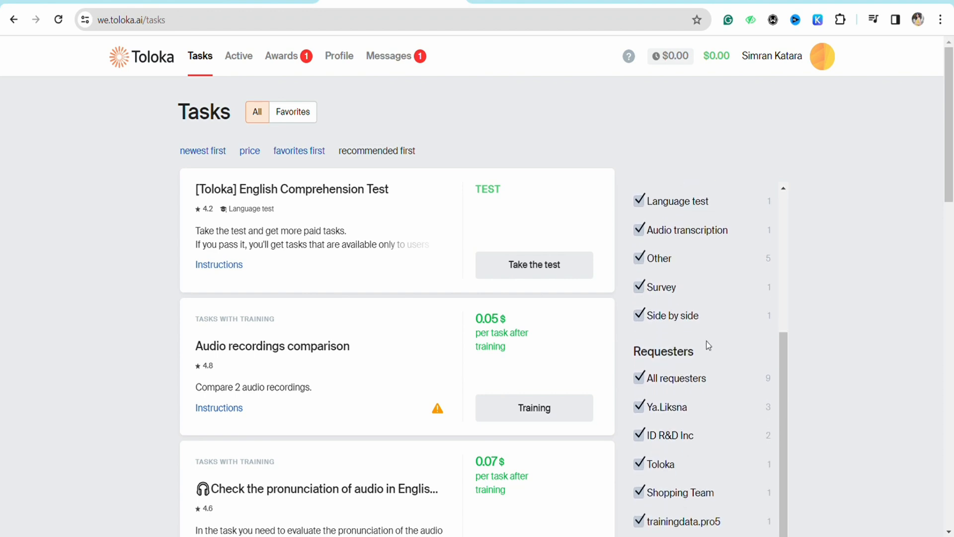